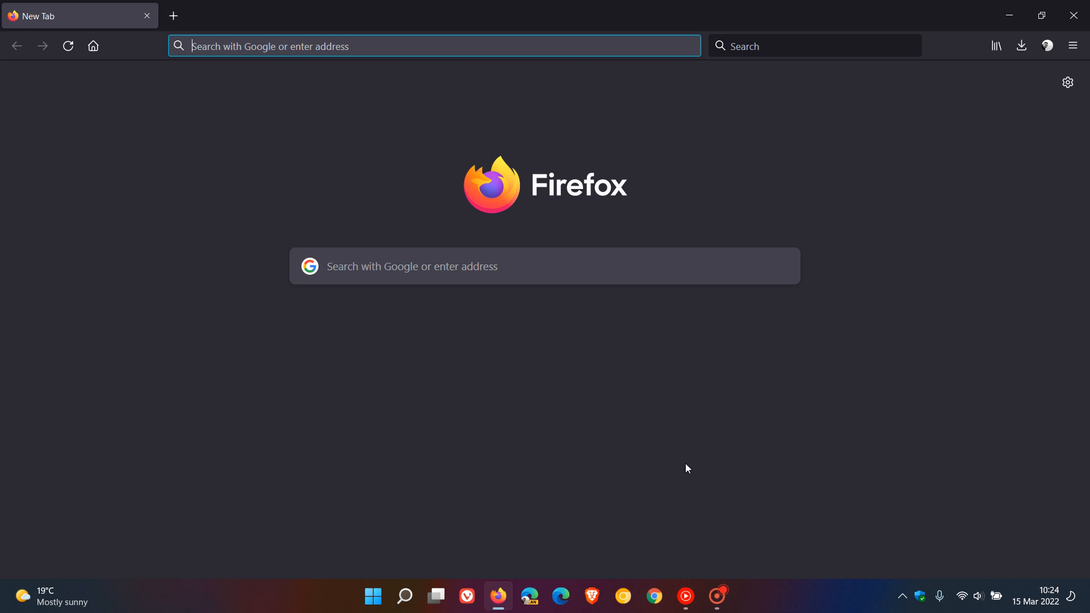
mouse_move(676, 175)
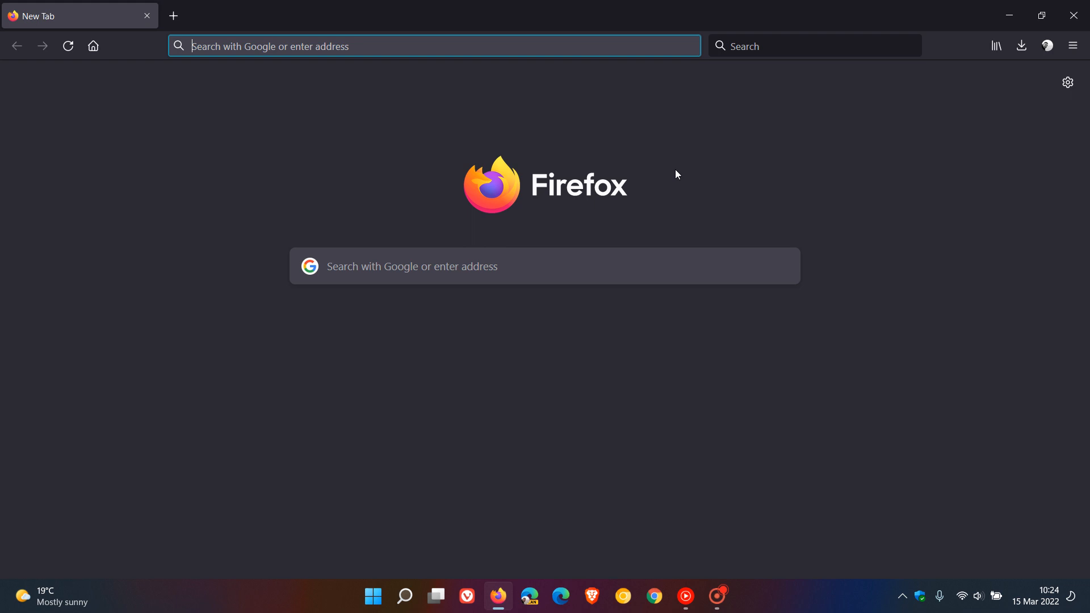
mouse_move(764, 158)
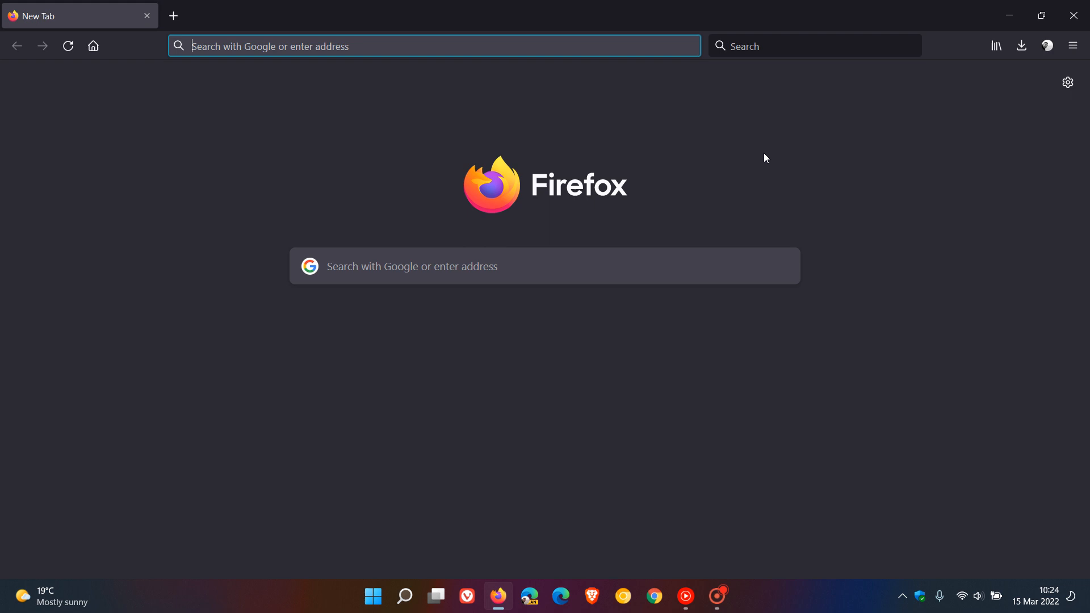
mouse_move(784, 143)
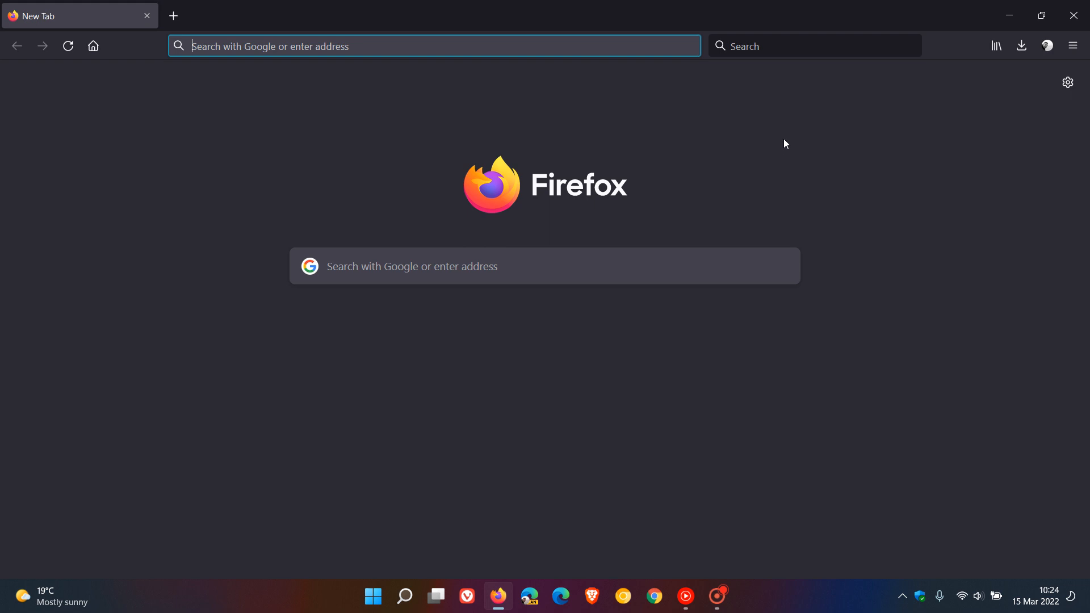
mouse_move(801, 117)
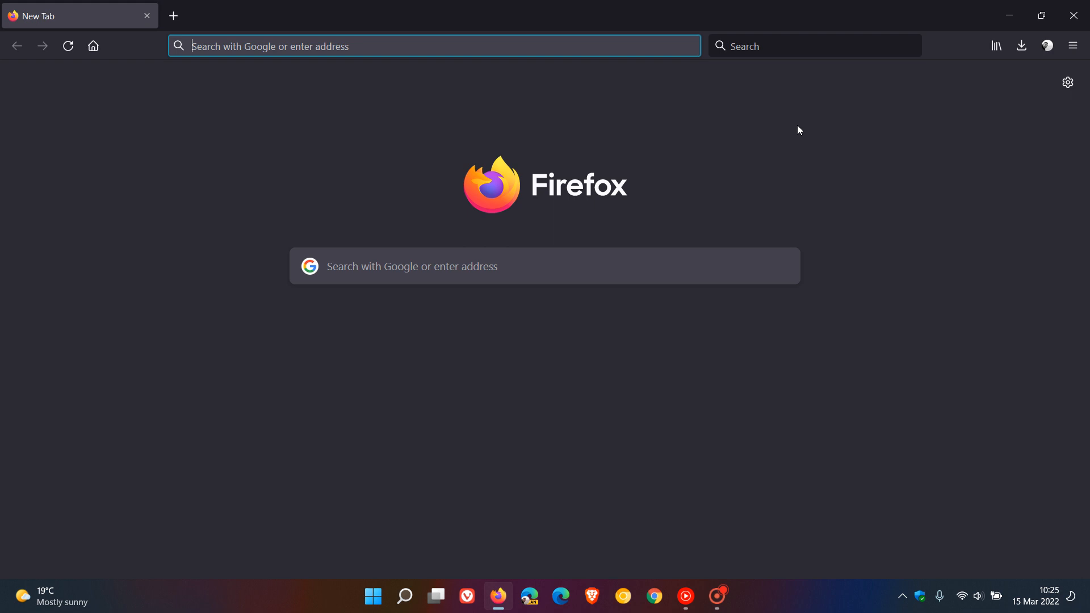
mouse_move(762, 157)
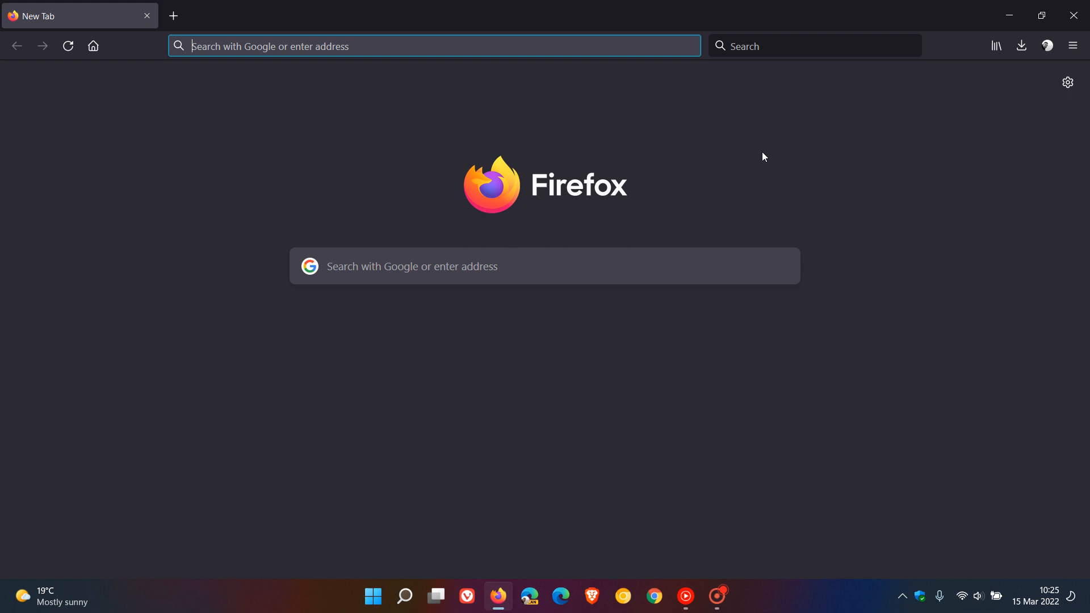
mouse_move(963, 173)
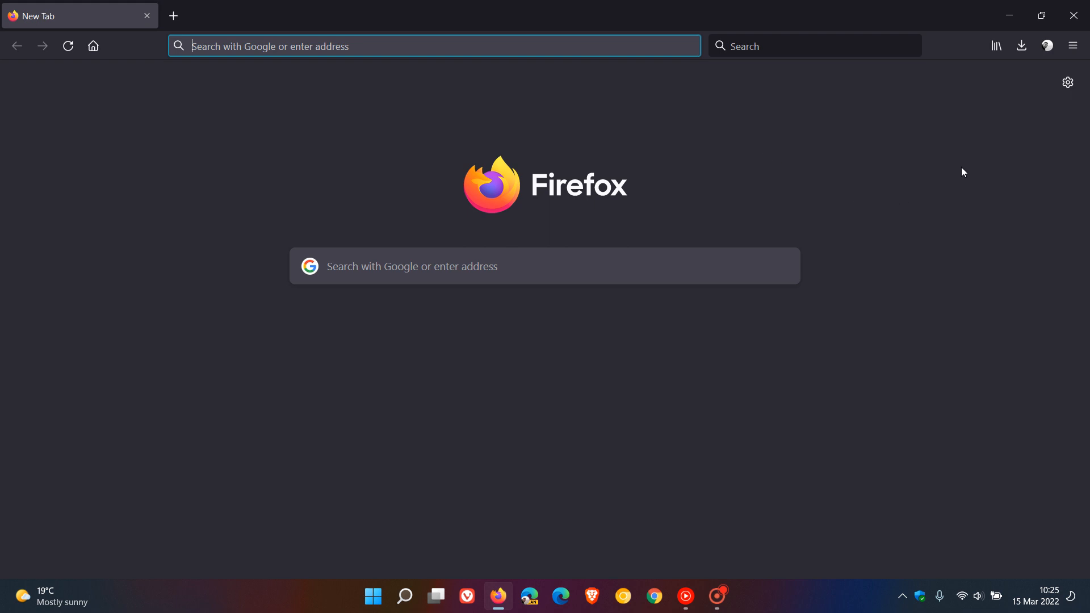
Step: Check About Firefox shows 98.0.1 up to date and open its release notes
left_click(1072, 46)
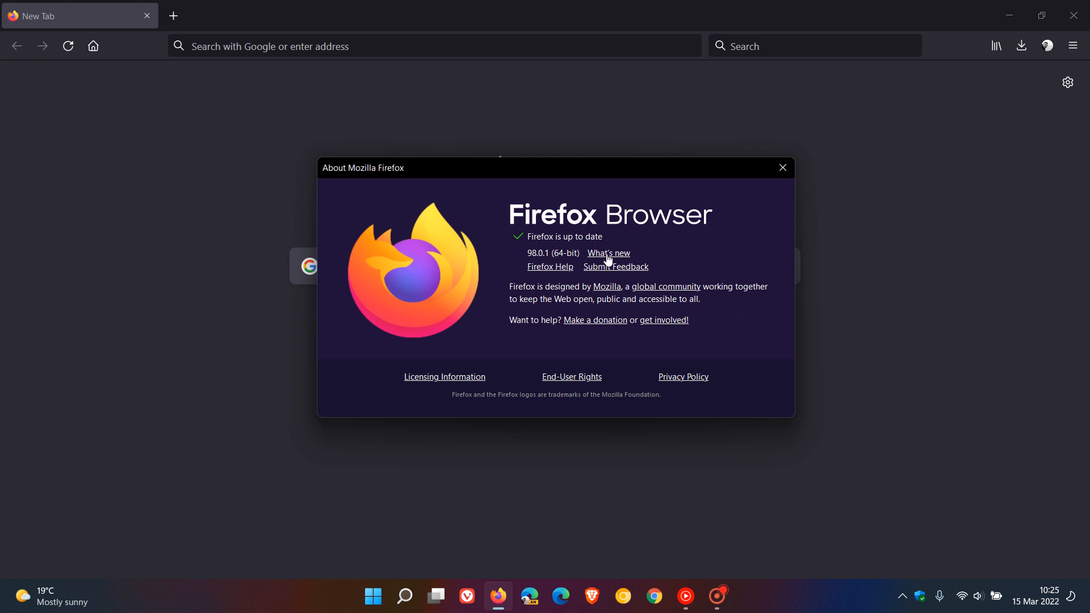
left_click(607, 252)
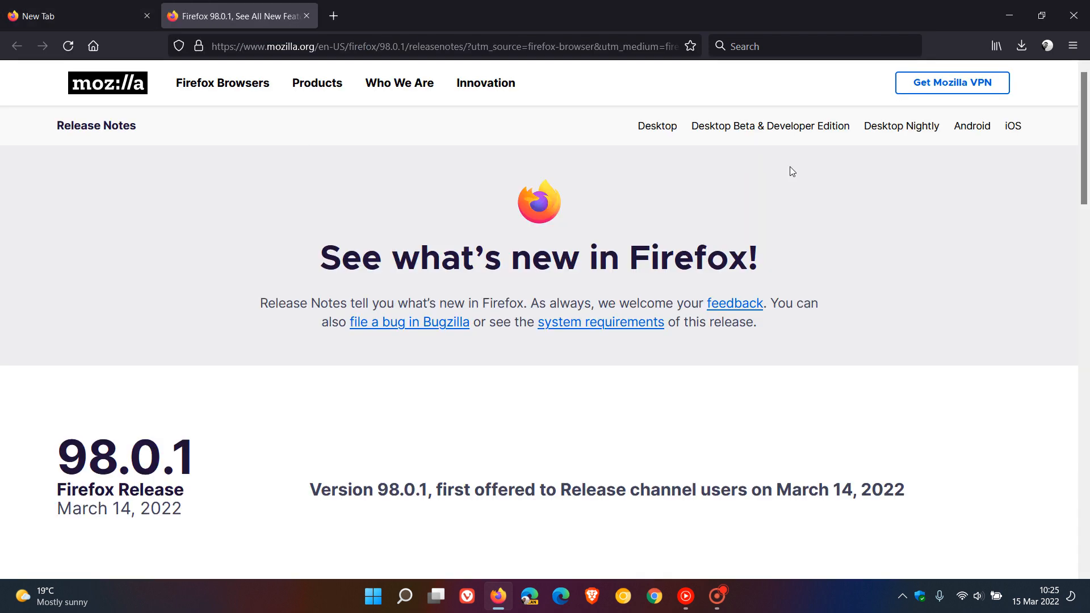
Step: Scroll the 98.0.1 notes to the Yandex and Mail.ru removal entry, then close them
scroll("down", 3)
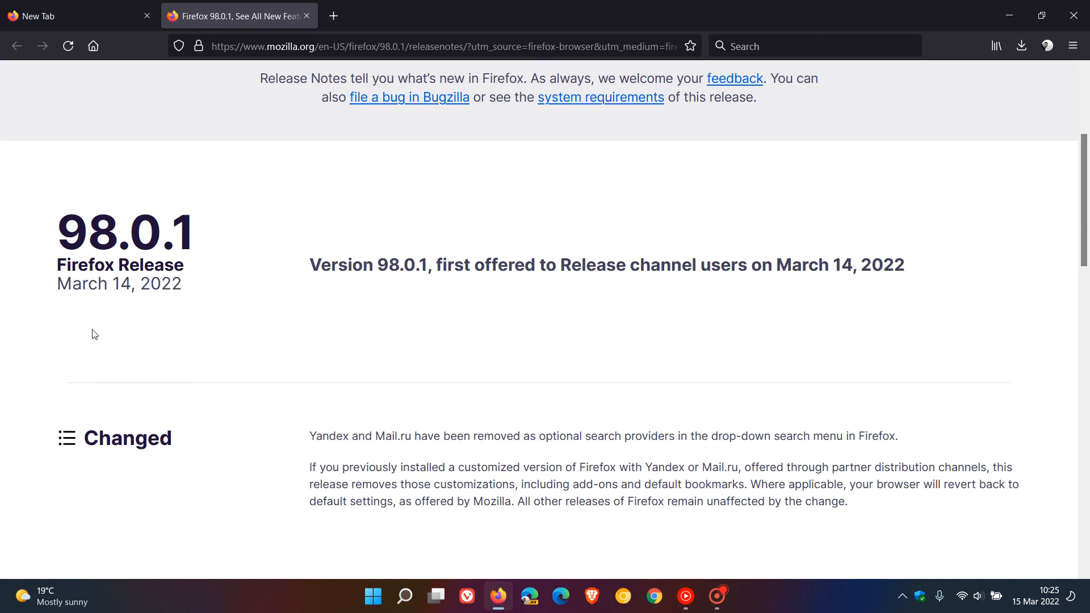
mouse_move(284, 307)
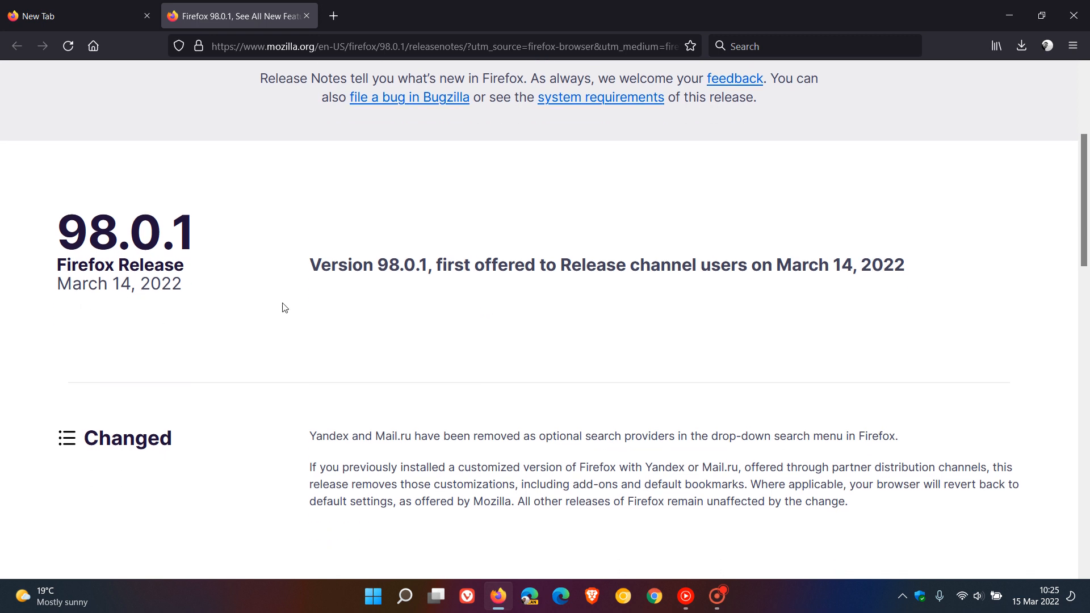
scroll("down", 3)
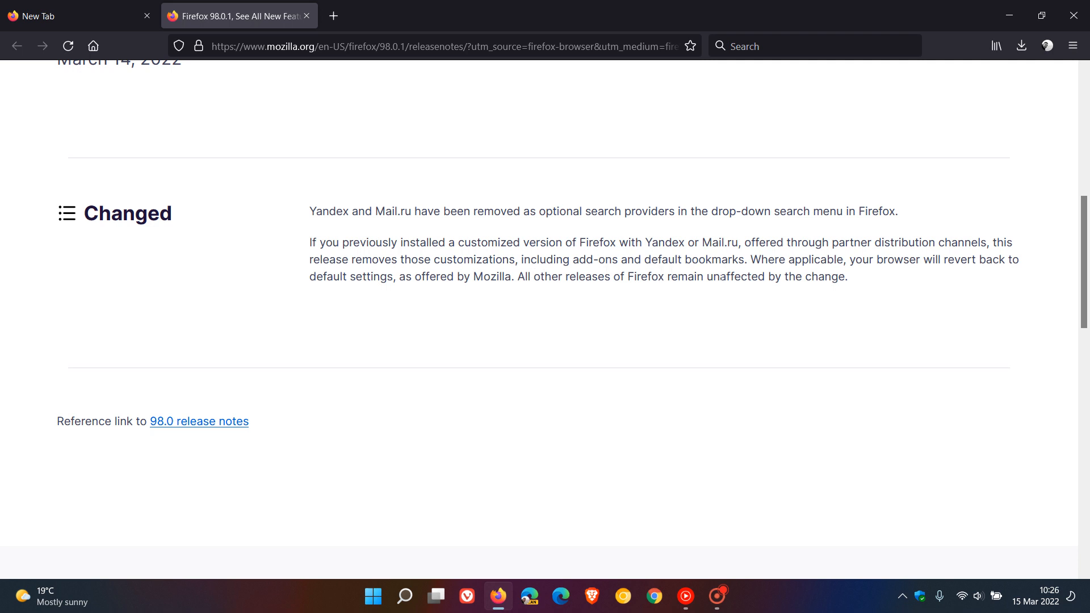
mouse_move(915, 283)
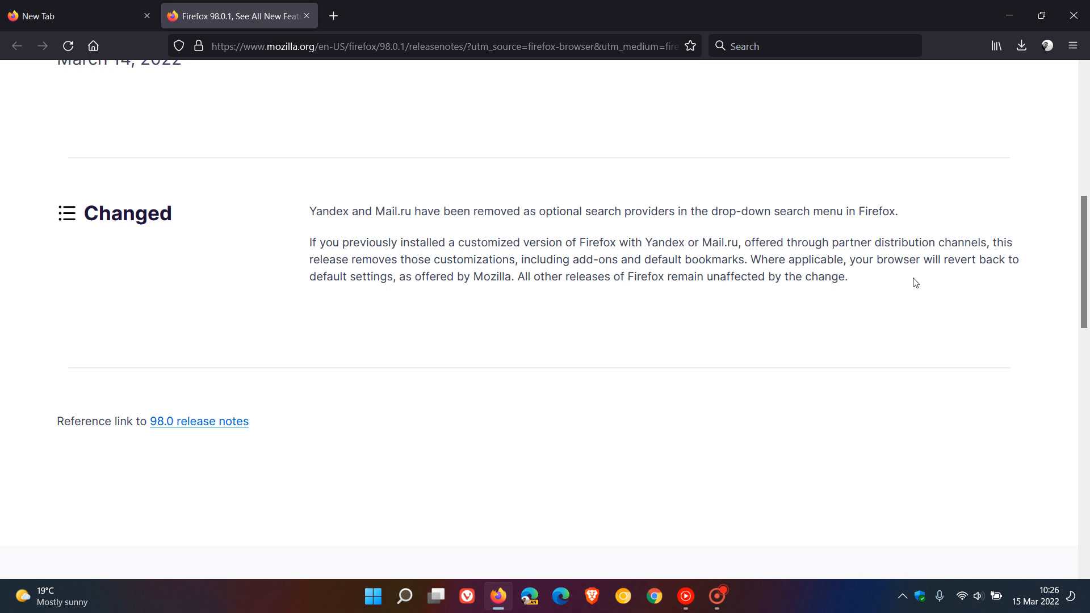
mouse_move(362, 300)
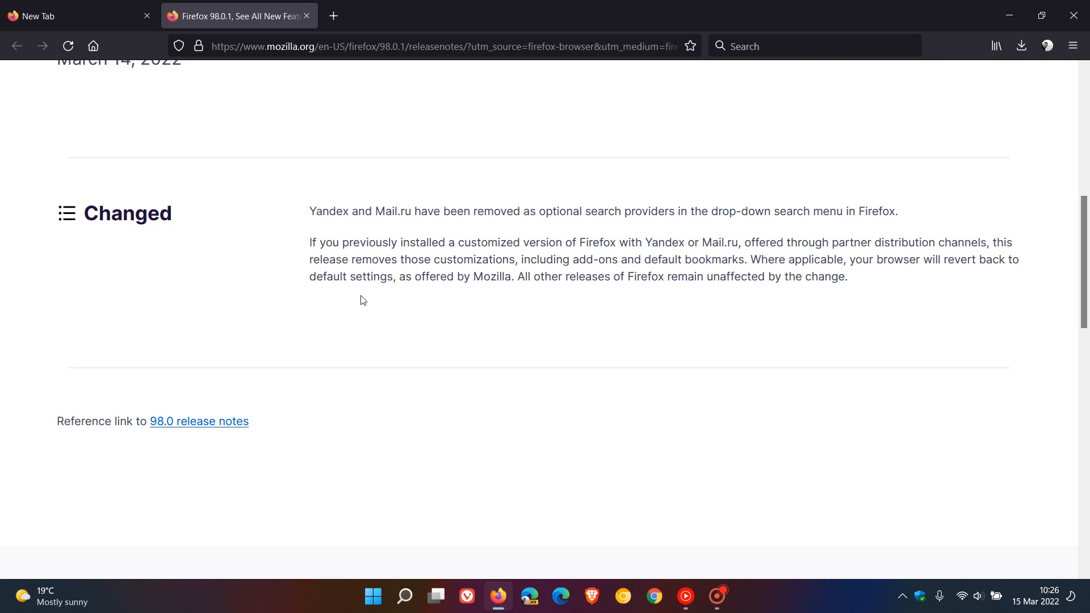
mouse_move(536, 304)
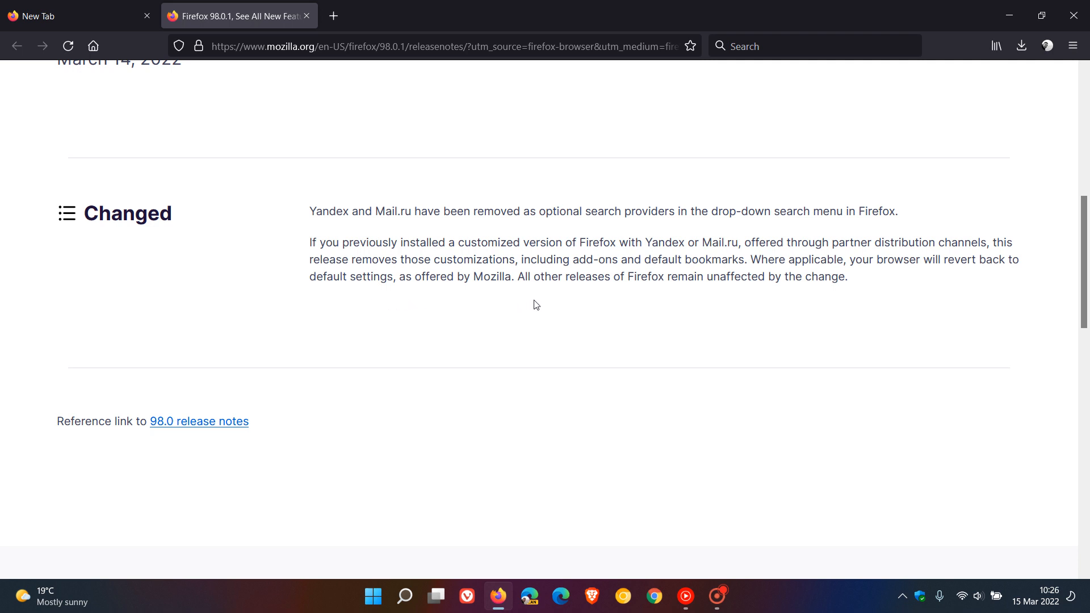
mouse_move(722, 297)
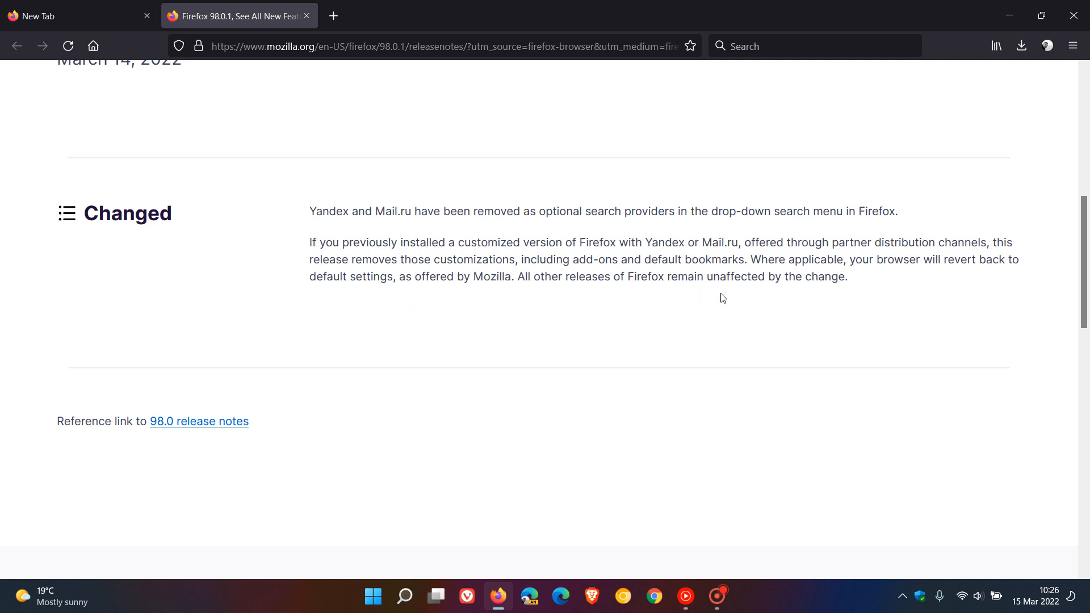
mouse_move(830, 298)
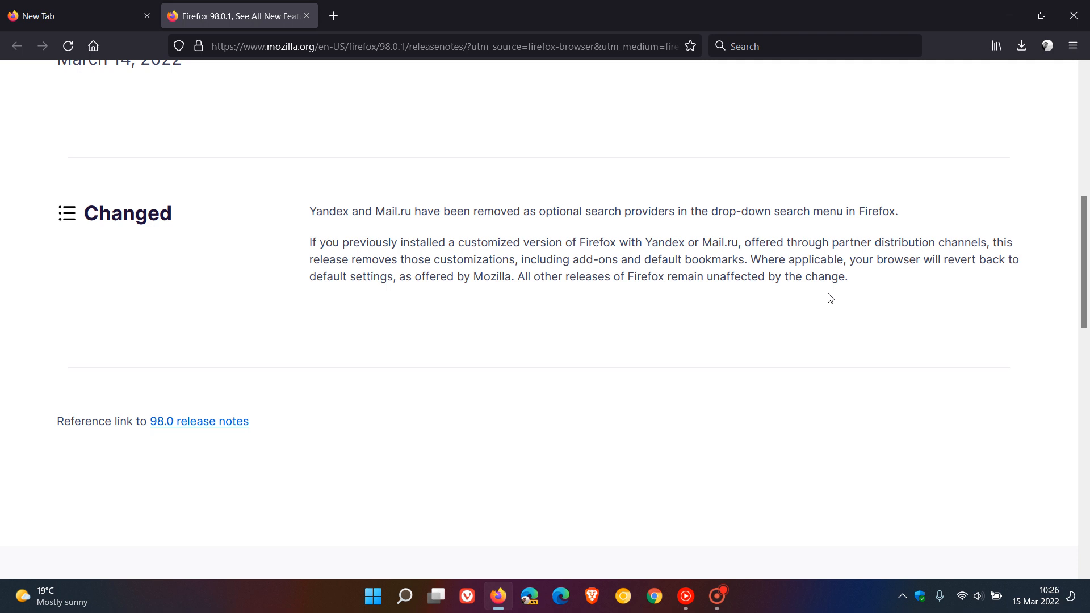
mouse_move(599, 312)
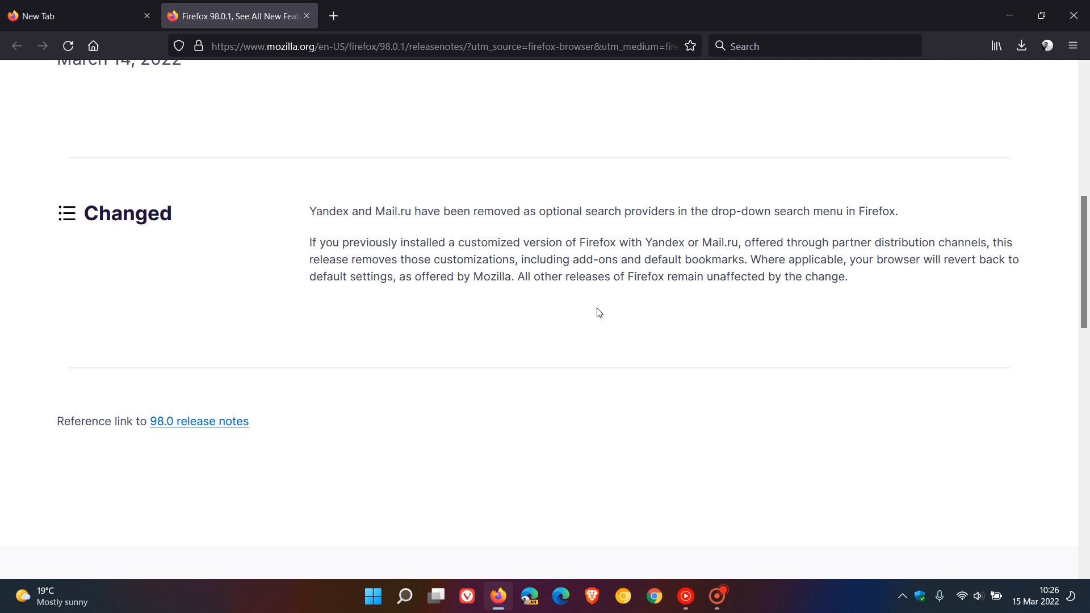
mouse_move(634, 322)
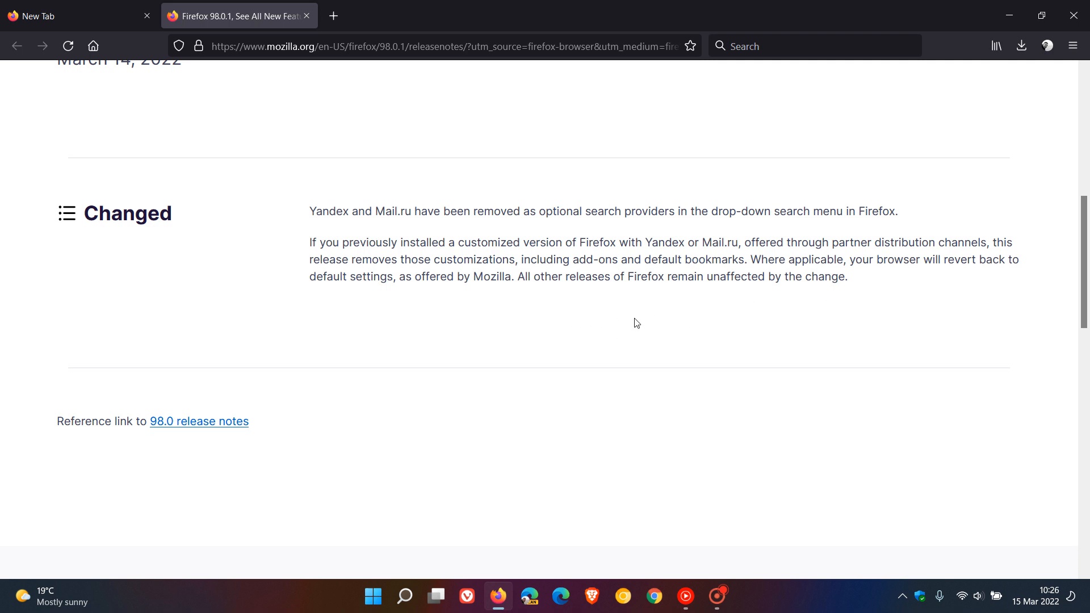
mouse_move(629, 323)
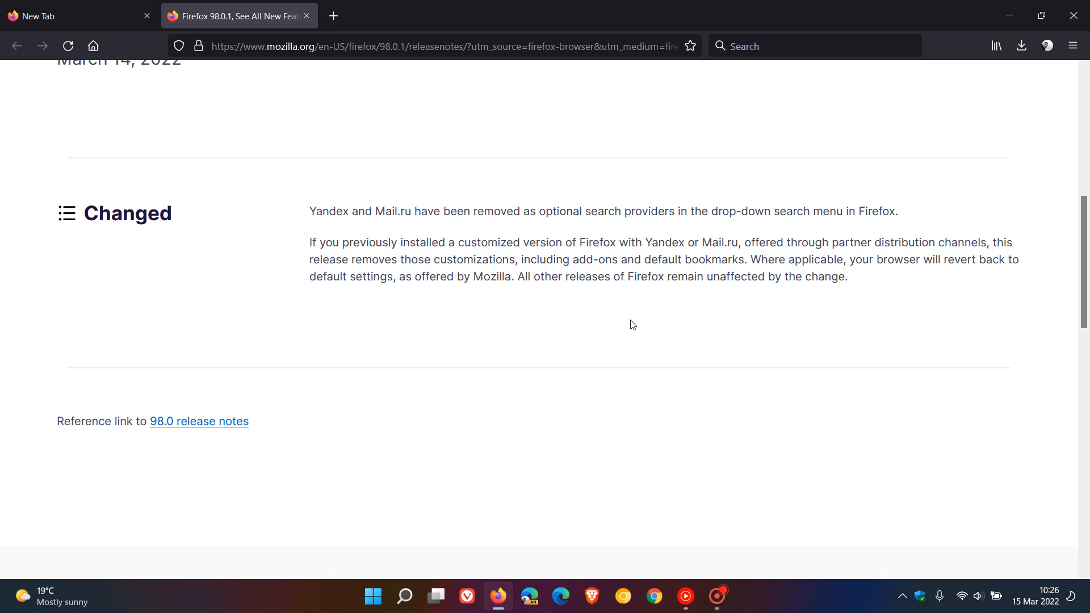
scroll("up", 3)
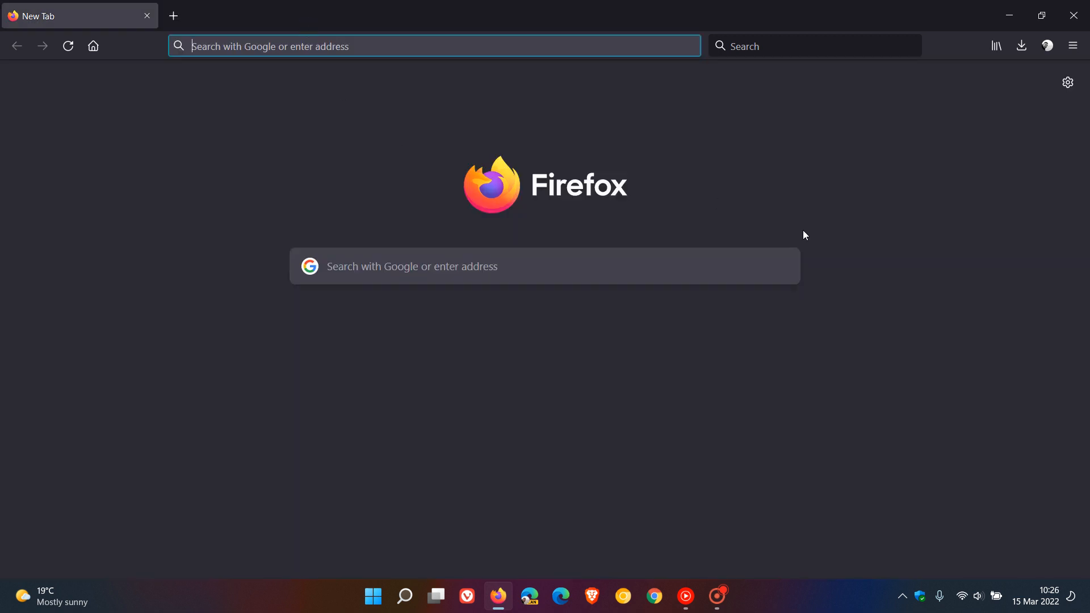
mouse_move(768, 46)
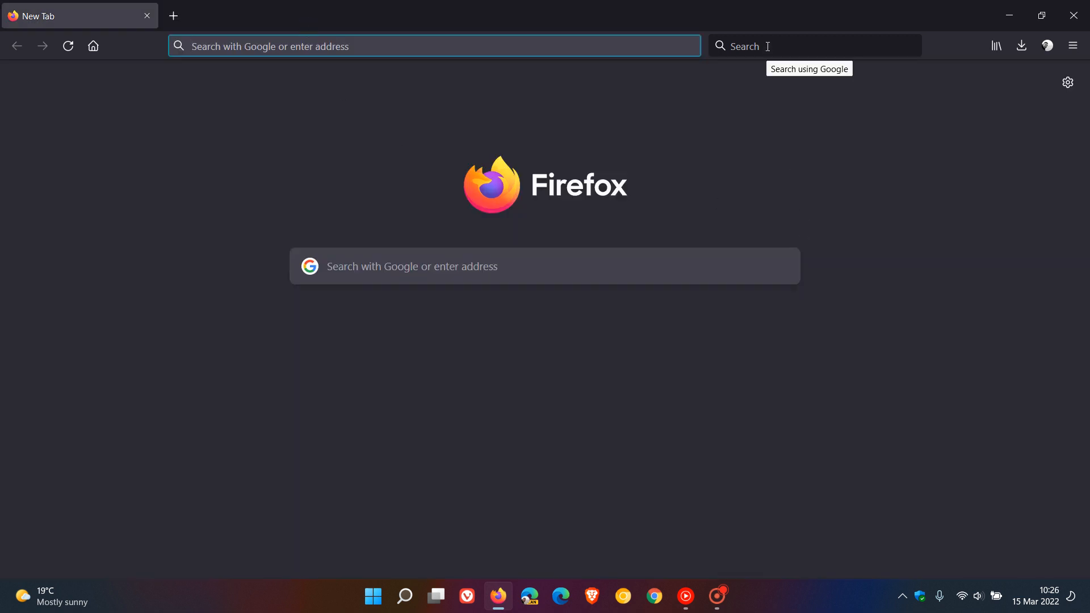
Step: Search Google for 'yandex' and open the official Yandex result
left_click(814, 46)
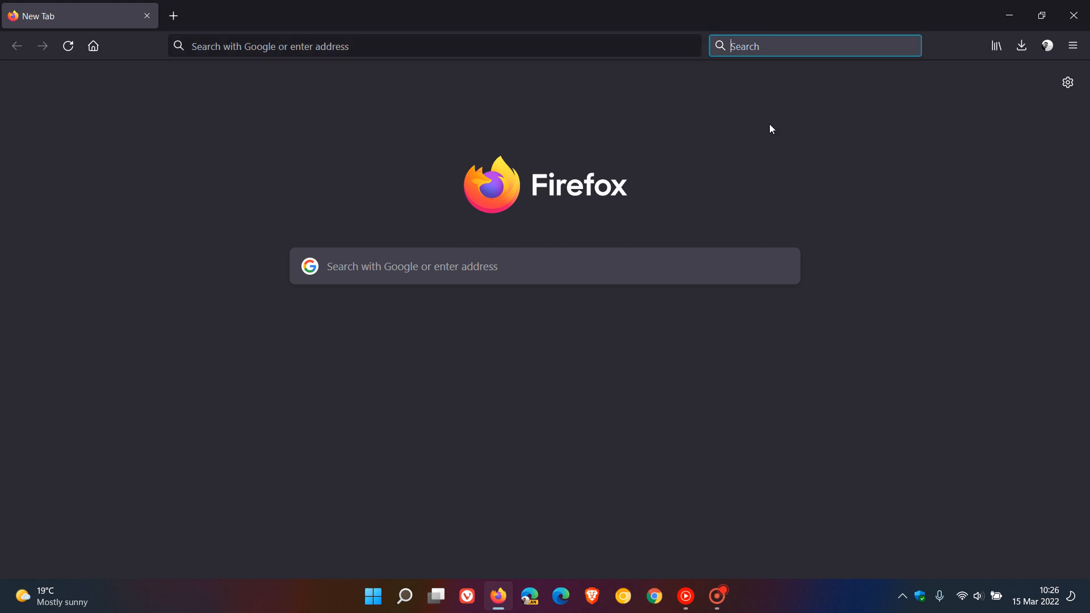
type("yandex")
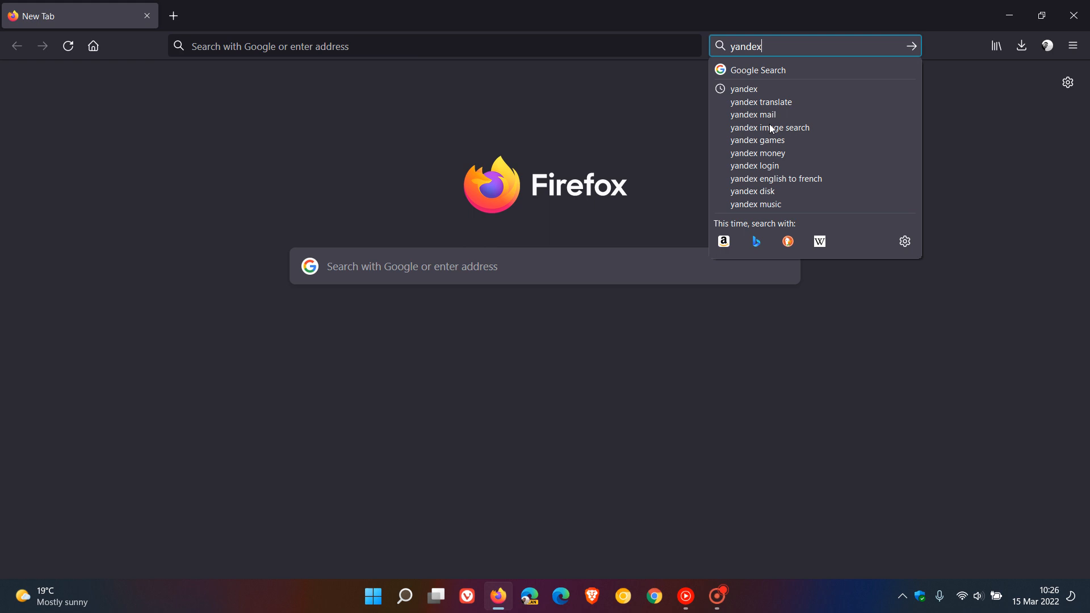
left_click(743, 89)
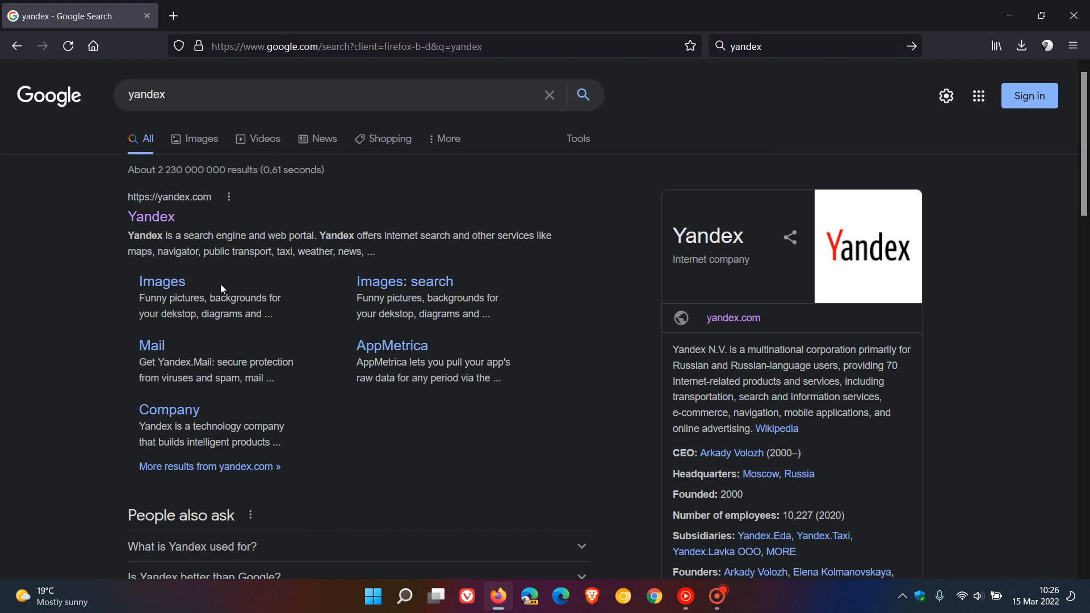
left_click(149, 217)
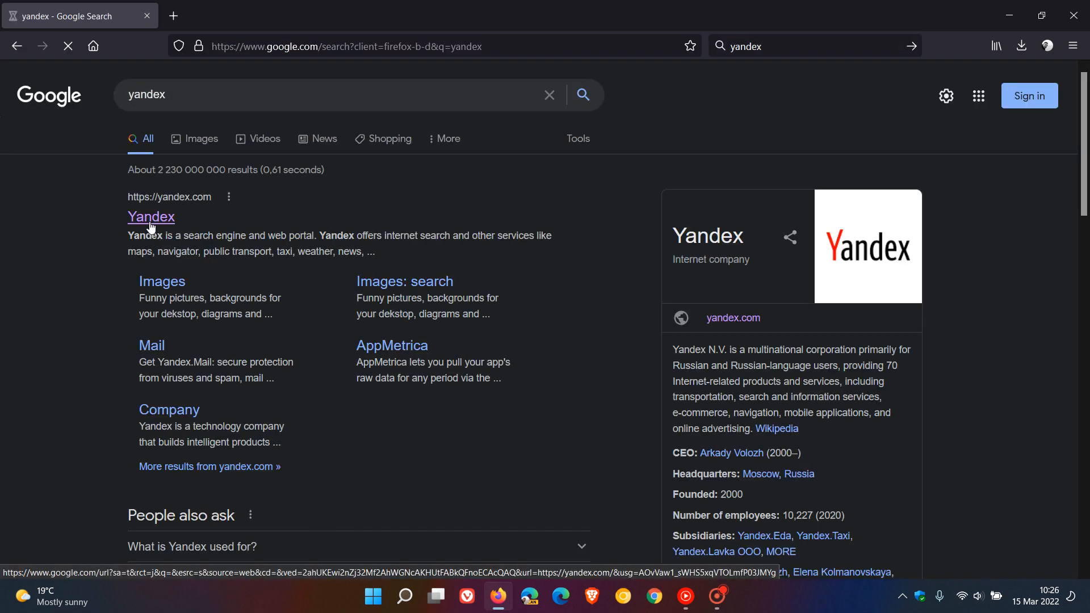
Step: Open yandex.com, check its search box for an add-engine option, then go Home
left_click(151, 217)
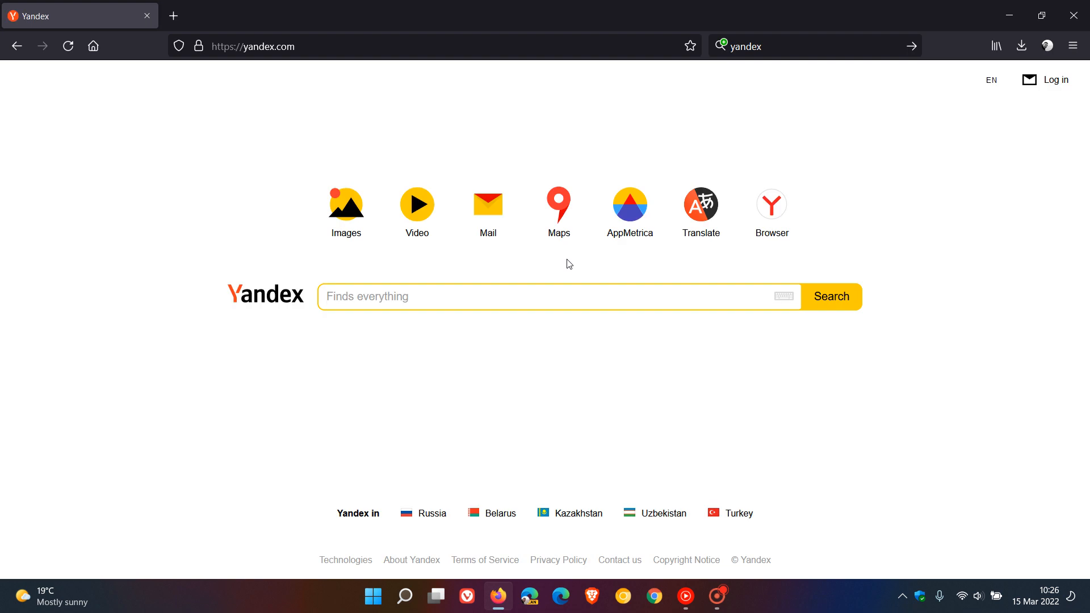
mouse_move(737, 101)
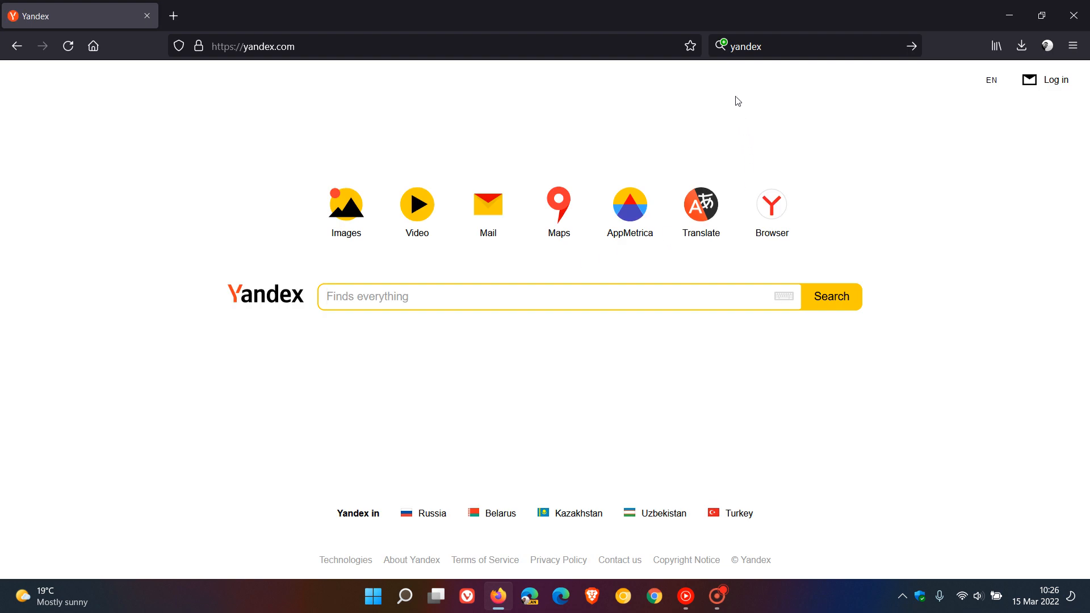
mouse_move(725, 46)
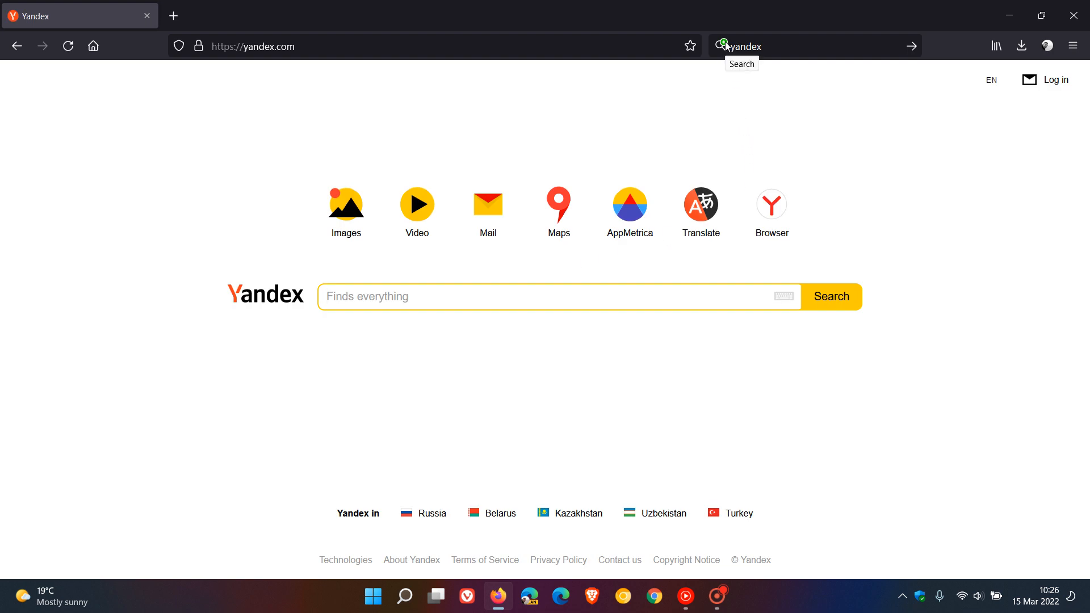
left_click(556, 296)
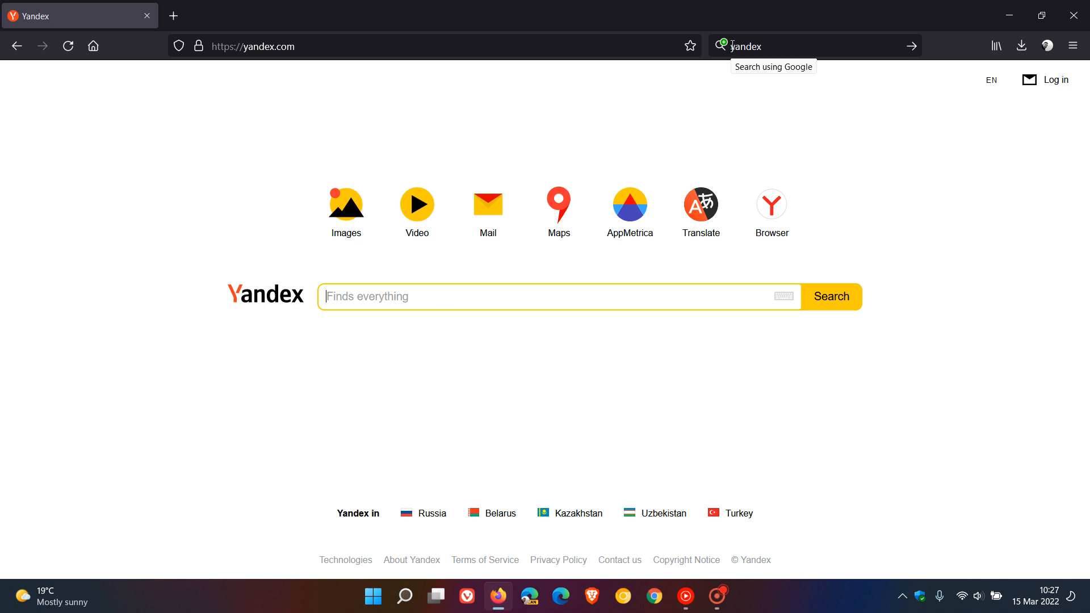
mouse_move(778, 117)
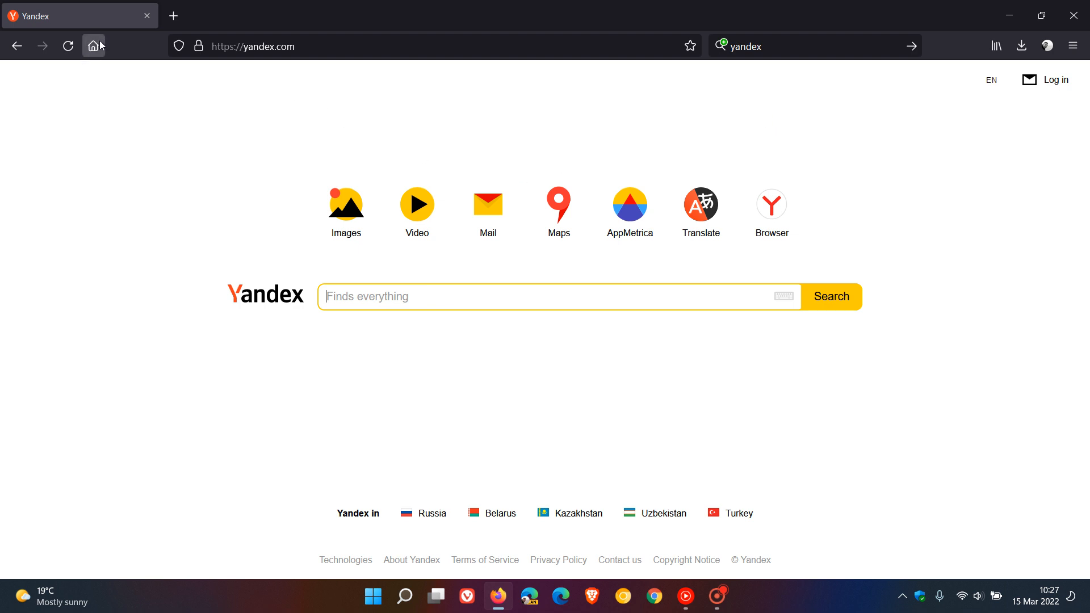
left_click(93, 46)
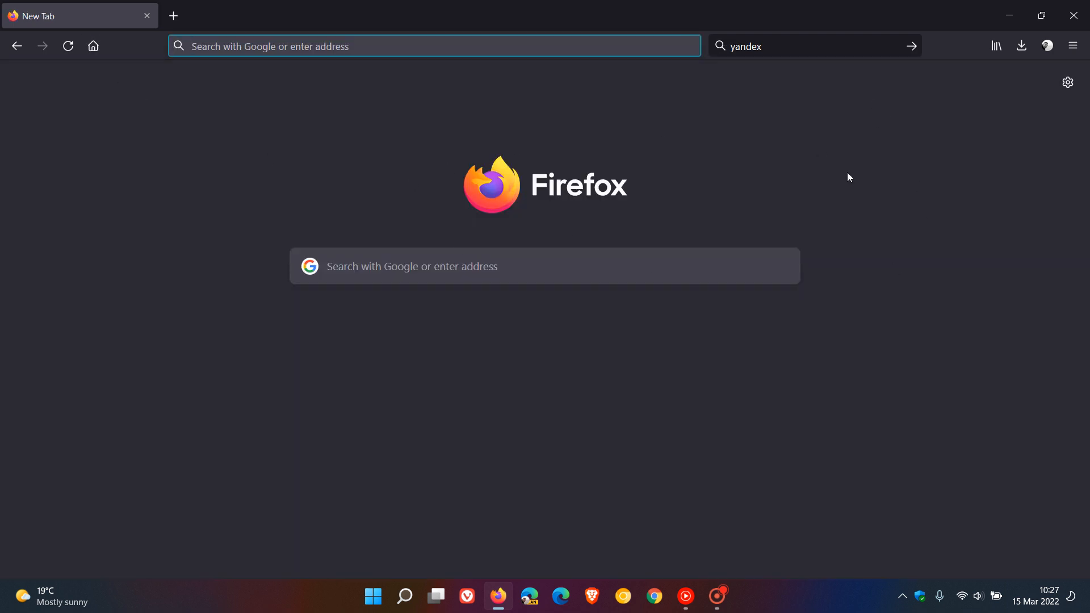